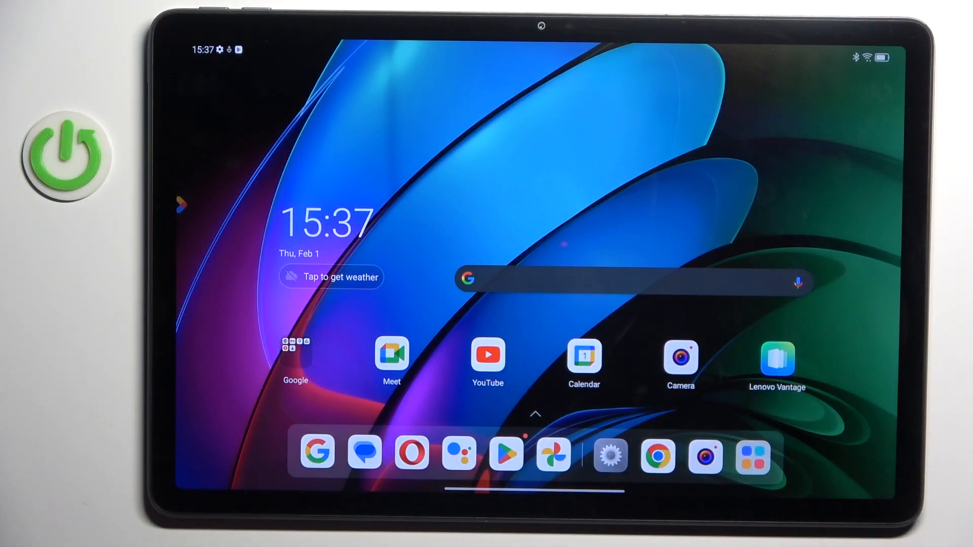
- In Settings > General settings, check the default input method is Gboard and cancel the chooser
{"action": "left_click", "coordinate": [610, 454]}
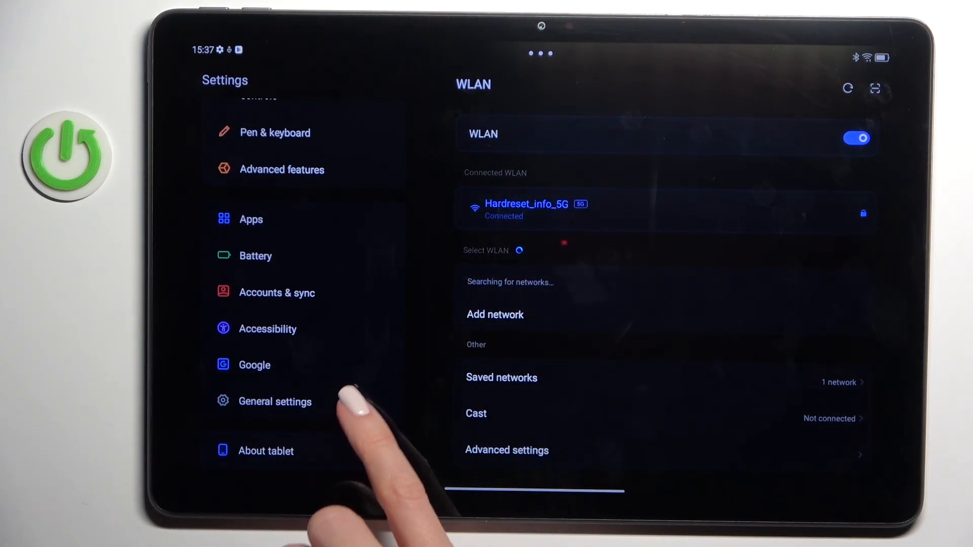
{"action": "left_click", "coordinate": [274, 401]}
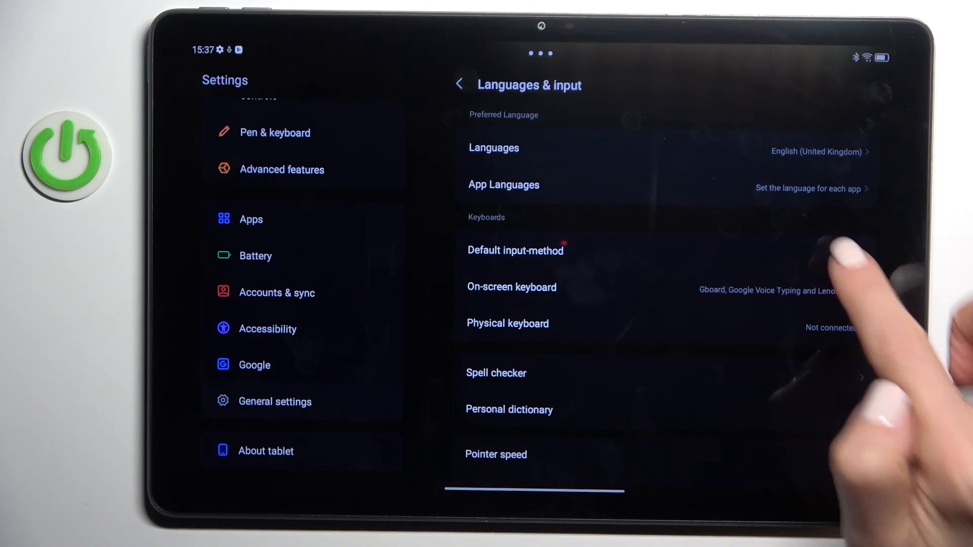
{"action": "left_click", "coordinate": [515, 250]}
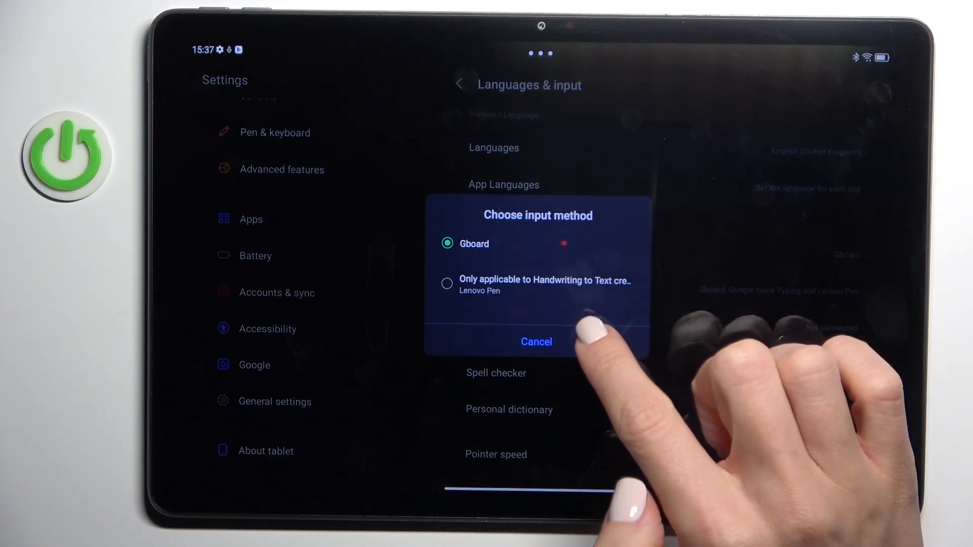
{"action": "left_click", "coordinate": [535, 342]}
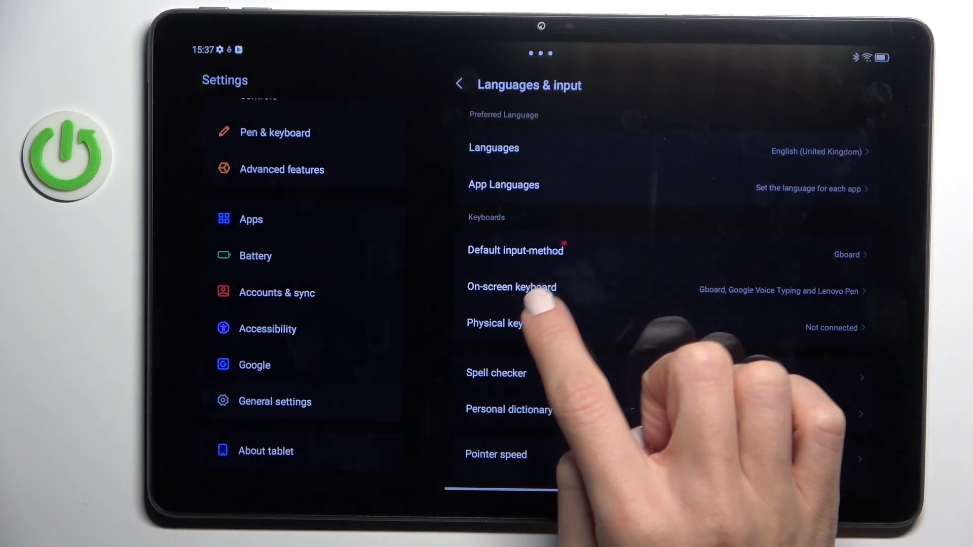
- From the on-screen keyboard list, go into Gboard's own settings
{"action": "left_click", "coordinate": [511, 287]}
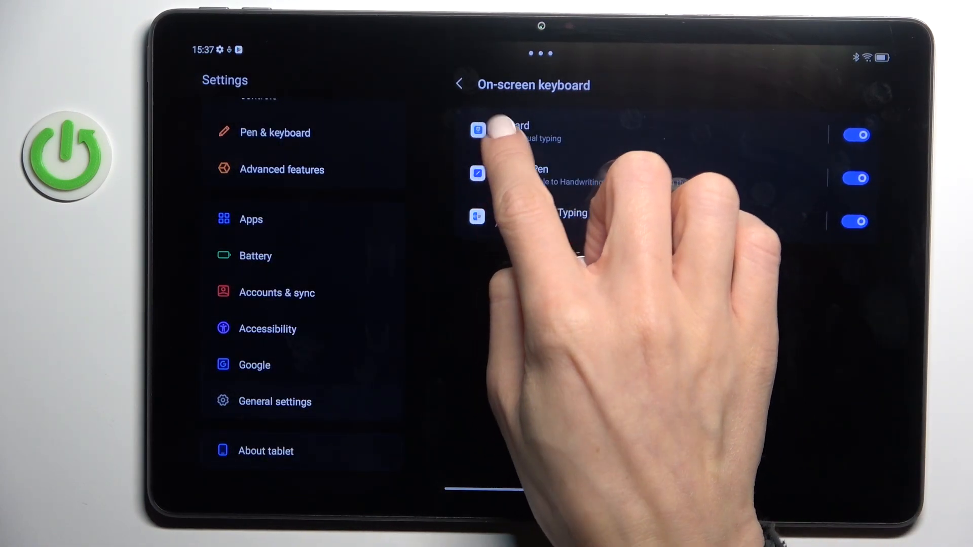
{"action": "left_click", "coordinate": [503, 131]}
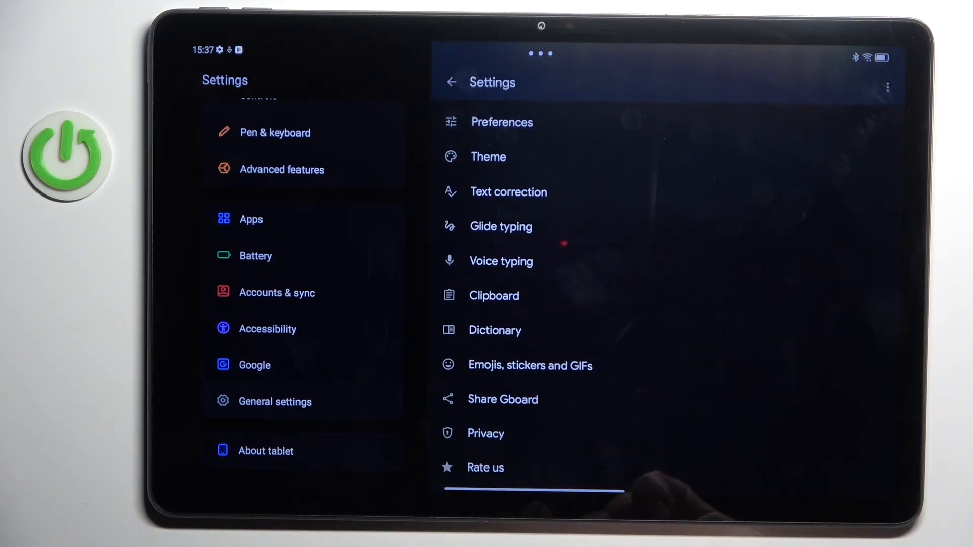
- Scroll Gboard settings to reach the Languages page listing English (UK) QWERTY
{"action": "scroll", "scroll_direction": "down", "scroll_amount": 3}
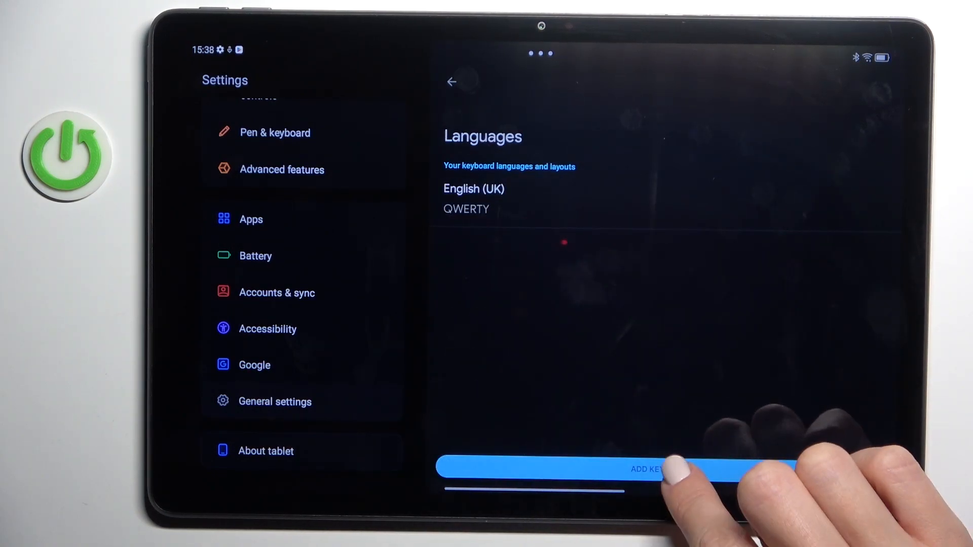
- Add Ajagbe as a keyboard language and delete English (UK), leaving only Ajagbe
{"action": "left_click", "coordinate": [648, 469]}
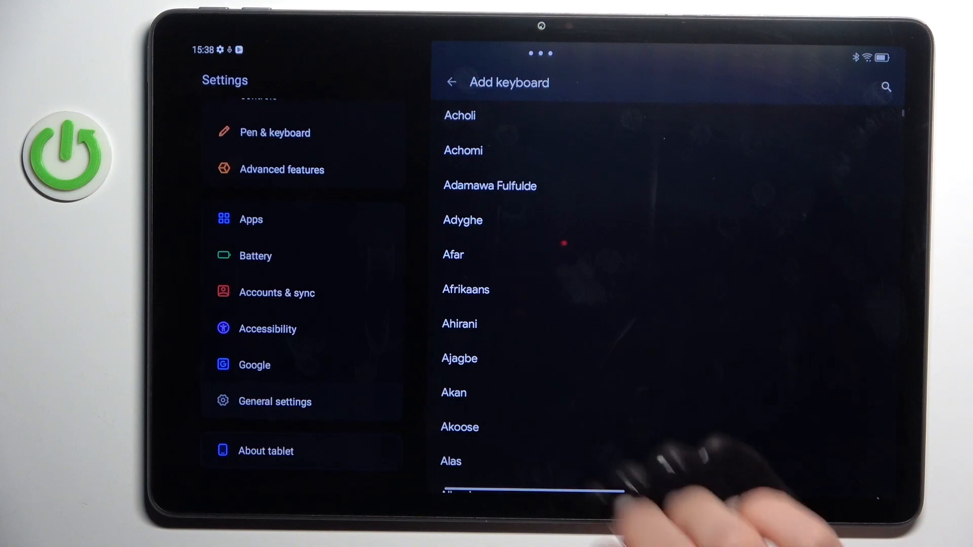
{"action": "left_click", "coordinate": [459, 358]}
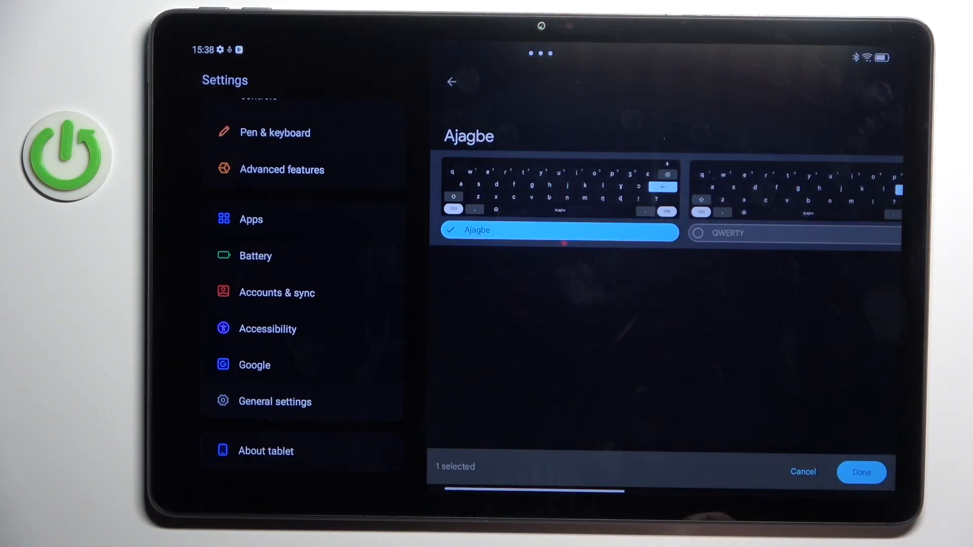
{"action": "left_click", "coordinate": [860, 472]}
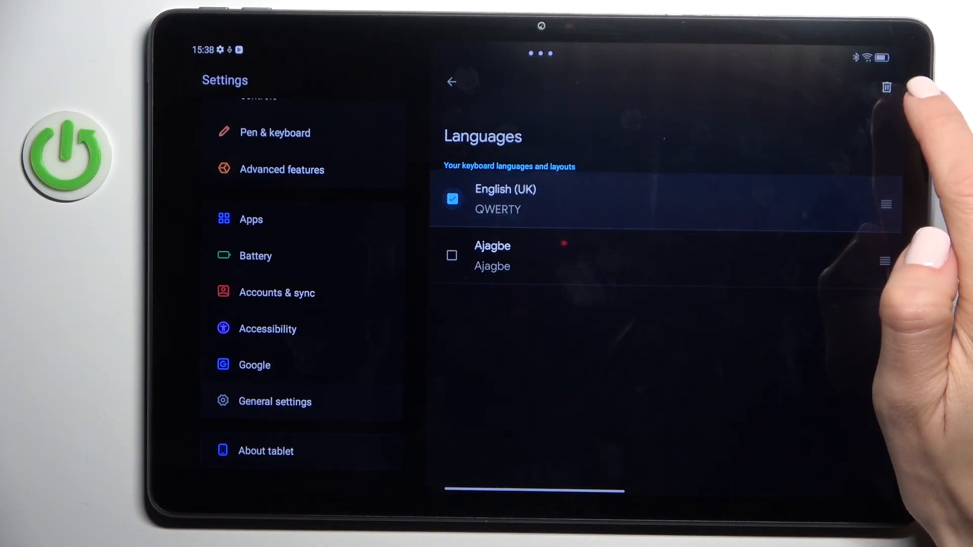
{"action": "left_click", "coordinate": [886, 87]}
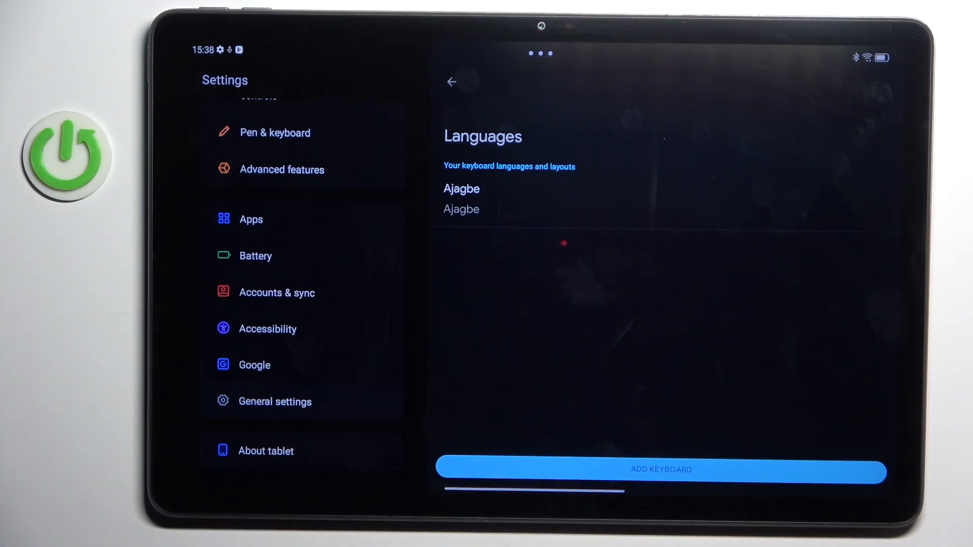